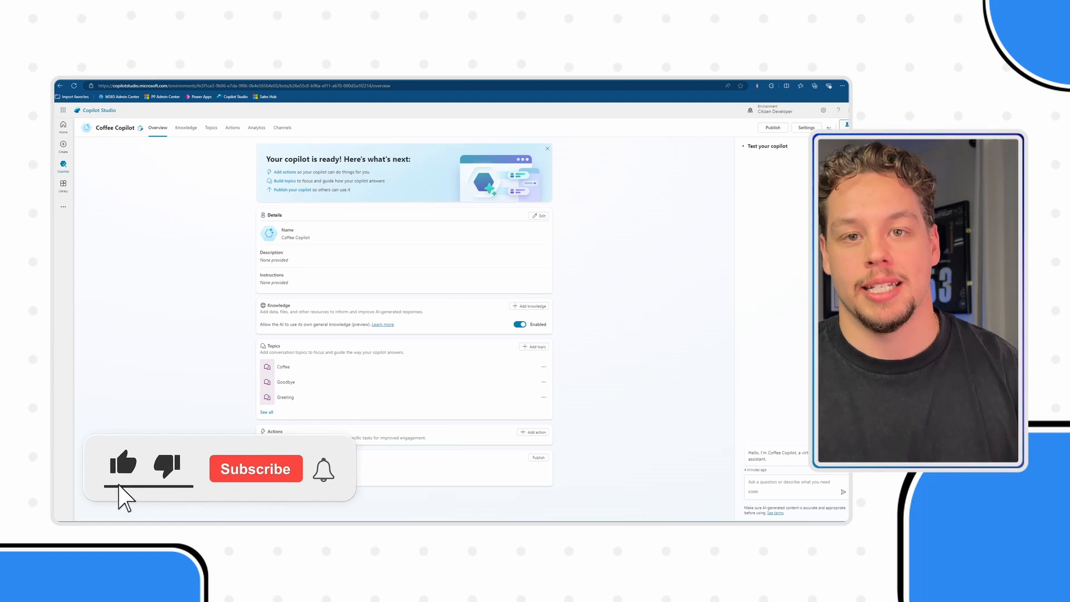
- Show the Coffee Copilot's prebuilt entities (Age, City, Date, Email) under Settings > Entities
left_click(255, 469)
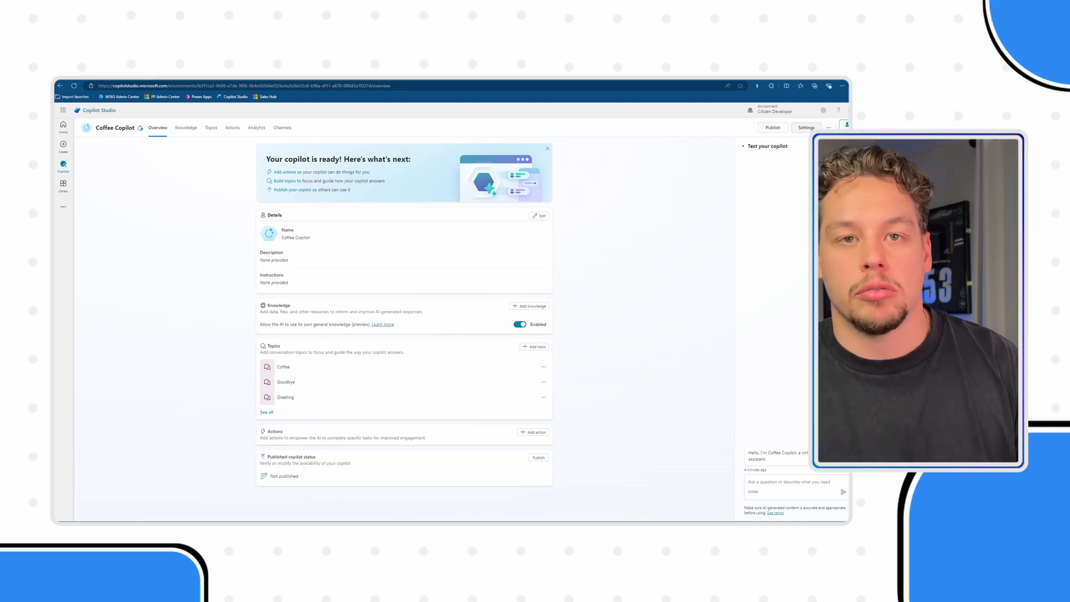
left_click(807, 127)
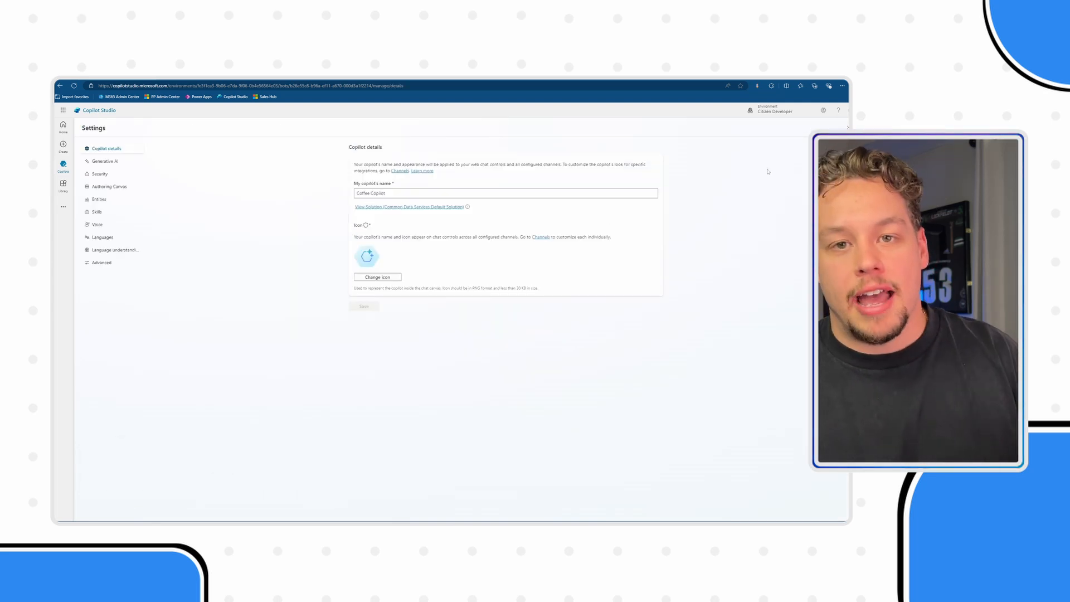
mouse_move(98, 198)
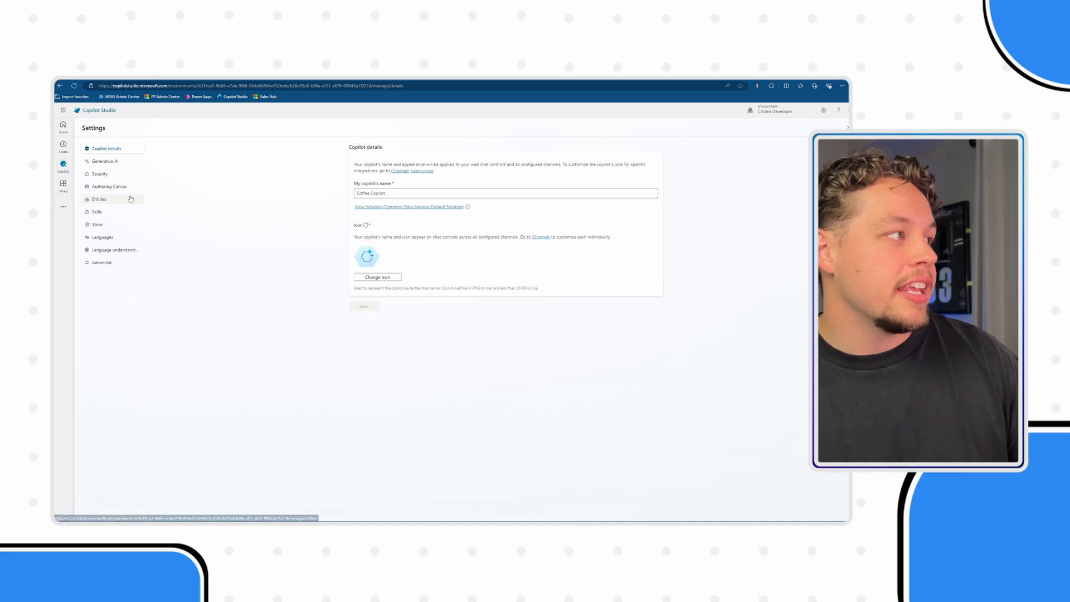
left_click(98, 198)
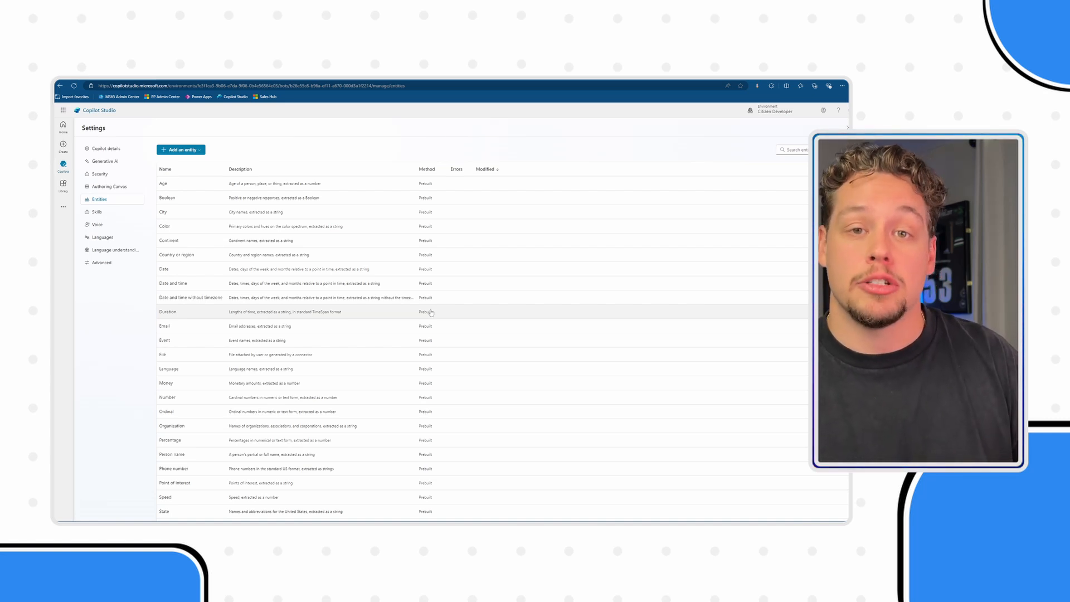
mouse_move(196, 320)
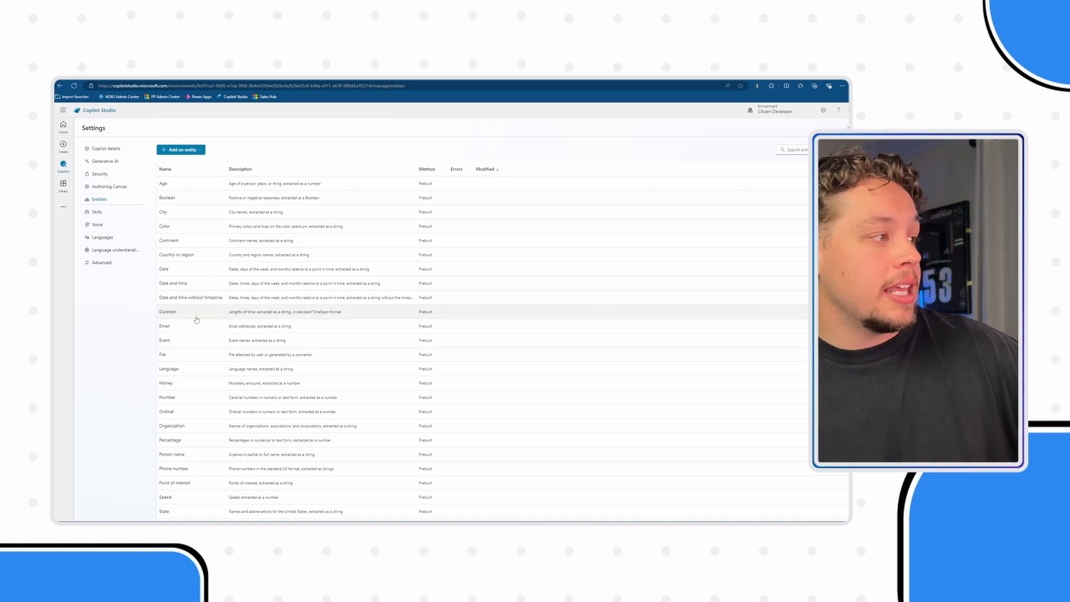
mouse_move(173, 283)
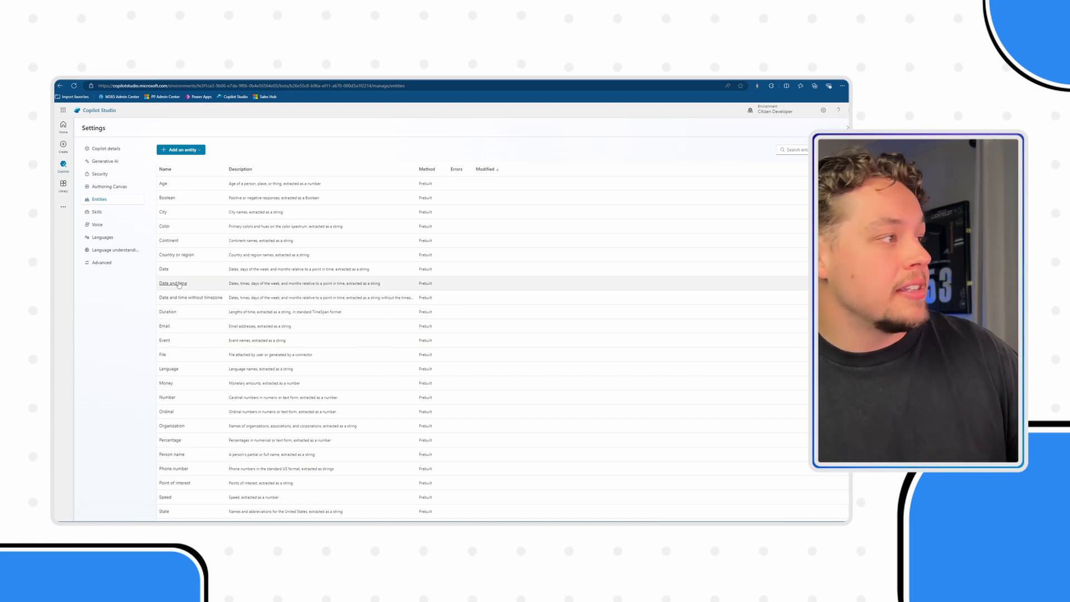
mouse_move(188, 218)
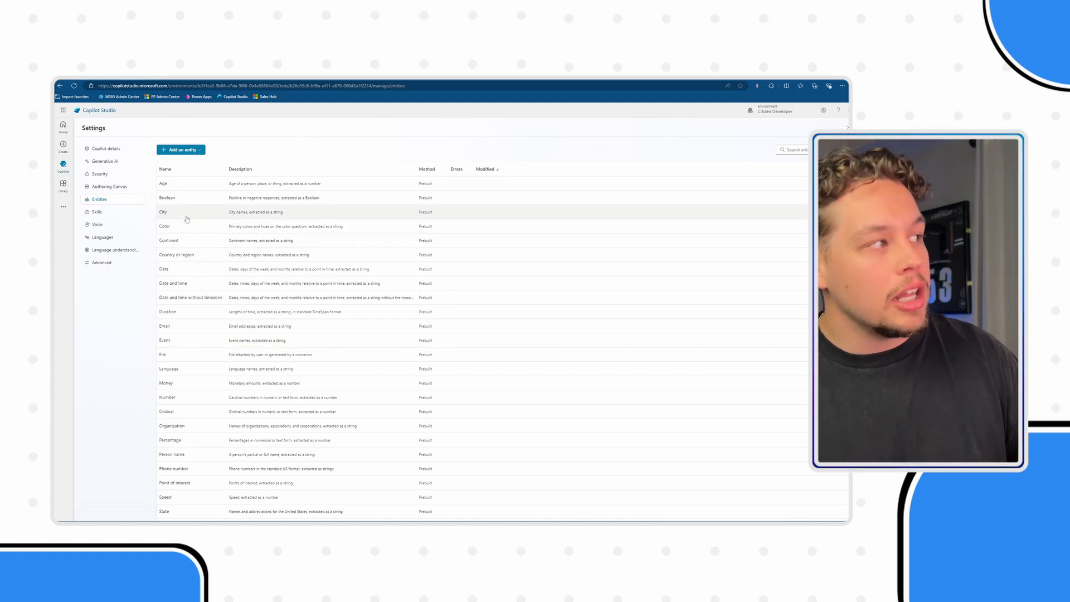
scroll("down", 3)
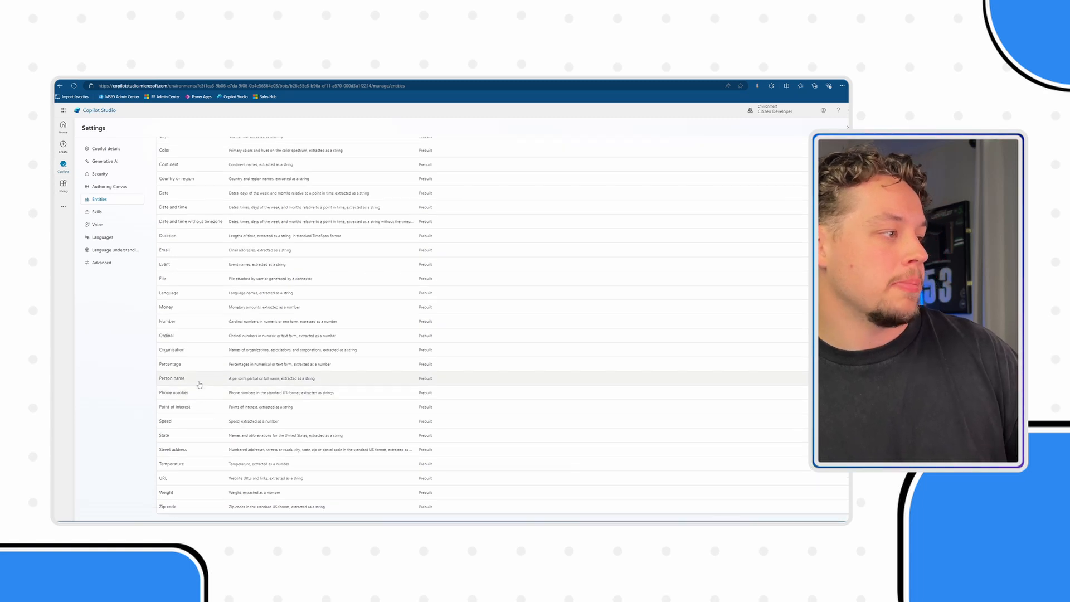
mouse_move(207, 405)
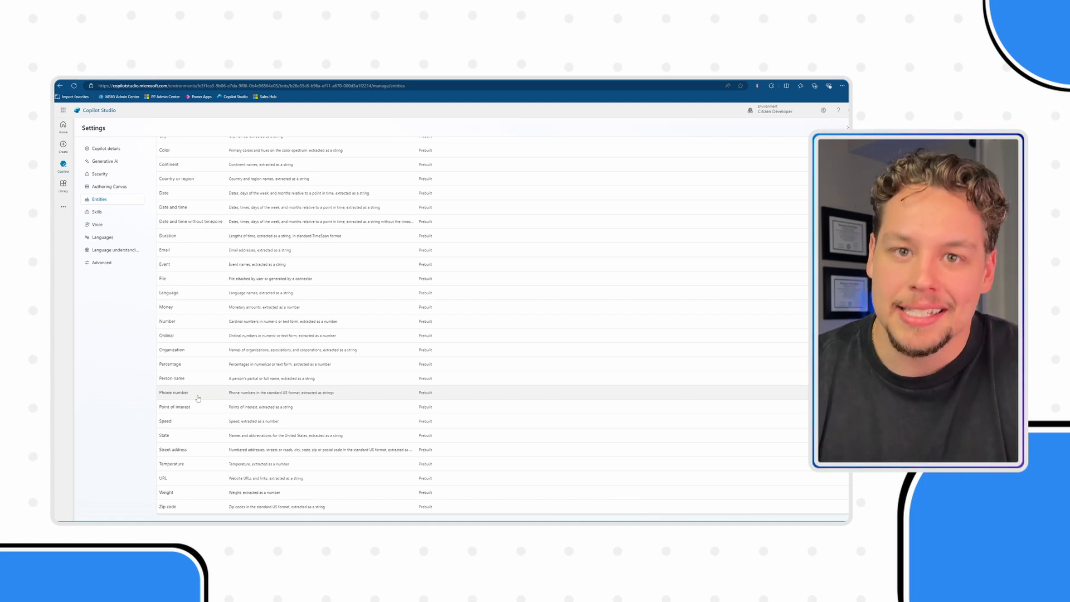
scroll("up", 3)
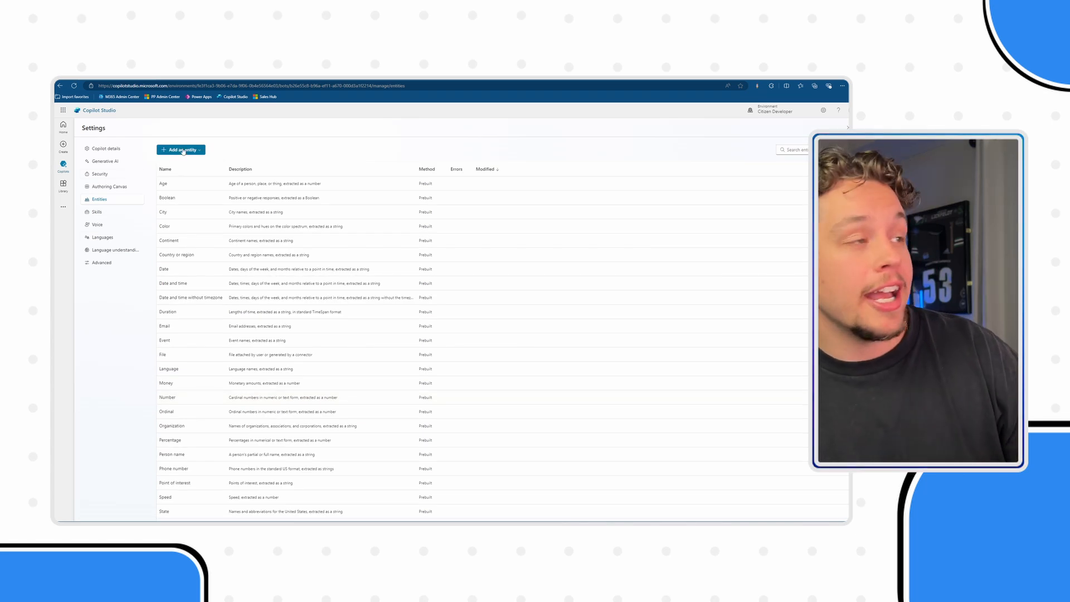
- Start adding a new custom entity, reaching the Create an entity dialog
left_click(181, 150)
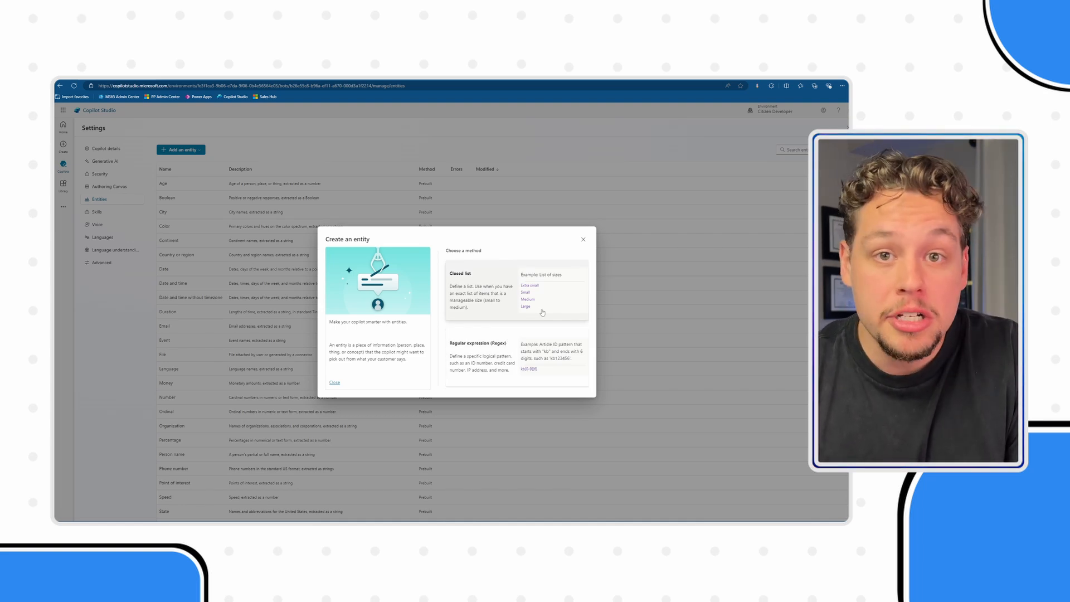
mouse_move(504, 355)
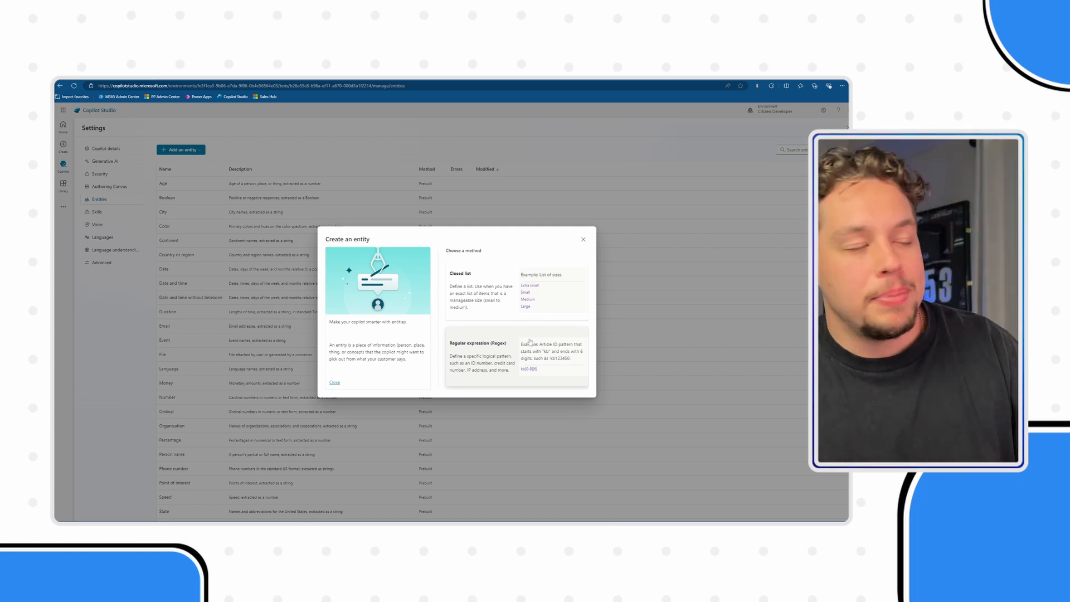
- Define a closed-list entity 'Coffee Size' with items Small, Medium, Large and smart matching on
left_click(481, 290)
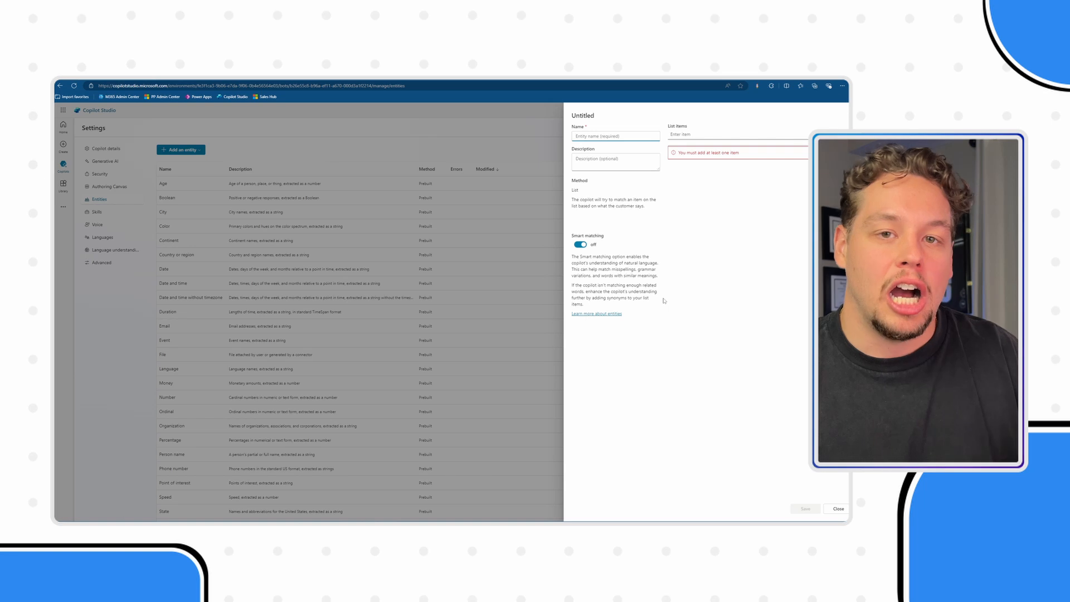
type("Coffee Size")
left_click(615, 162)
type("The selection of coffee cup size. This refers to how much coffee a customer would like to purchase or drink.")
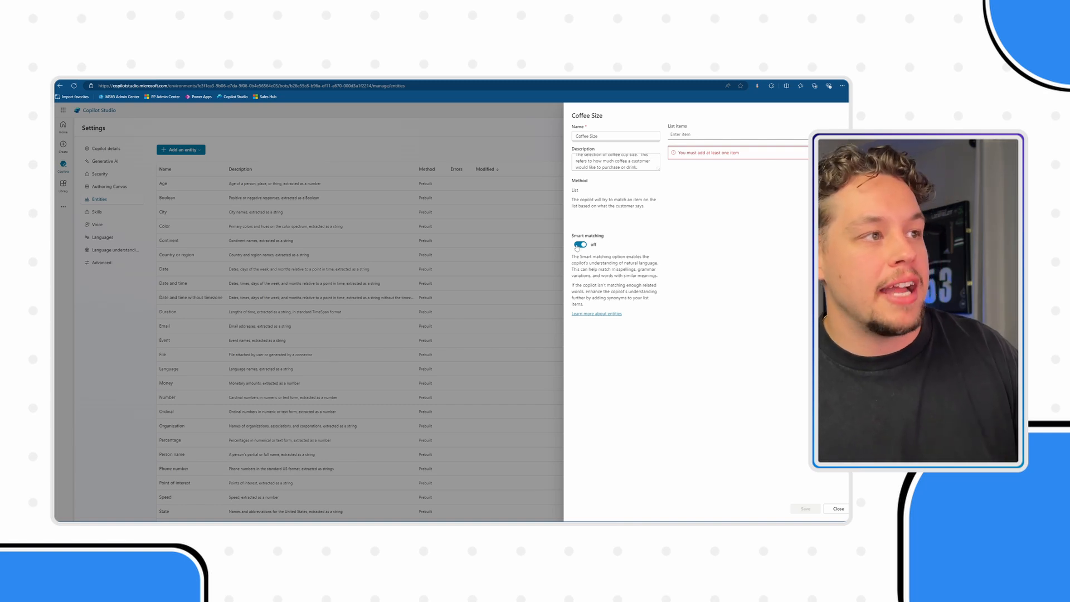
left_click(580, 244)
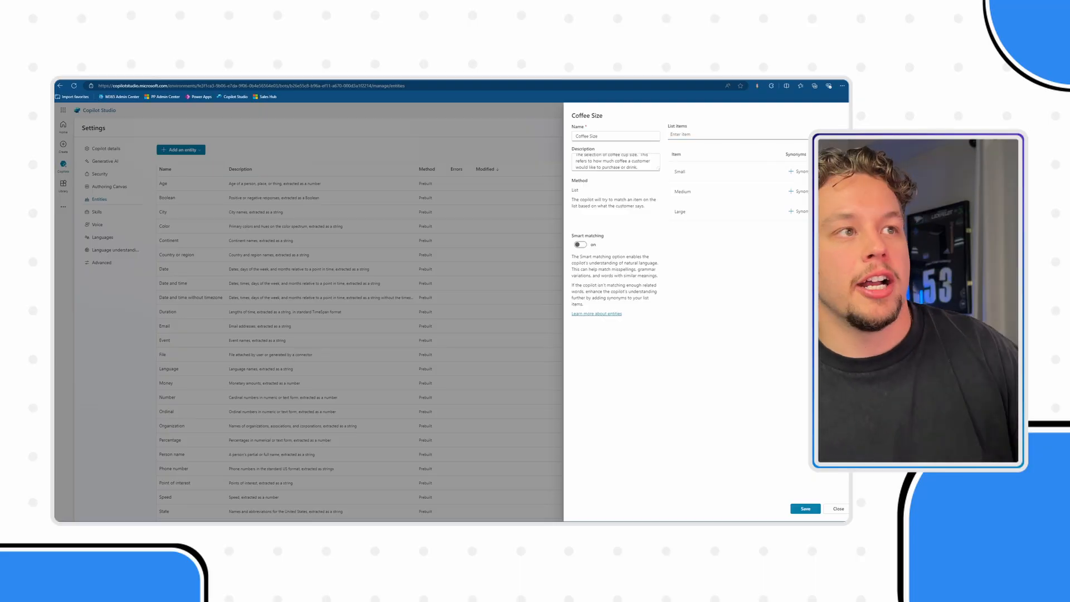
- Add synonyms to the Small, Medium and Large items of Coffee Size
left_click(796, 172)
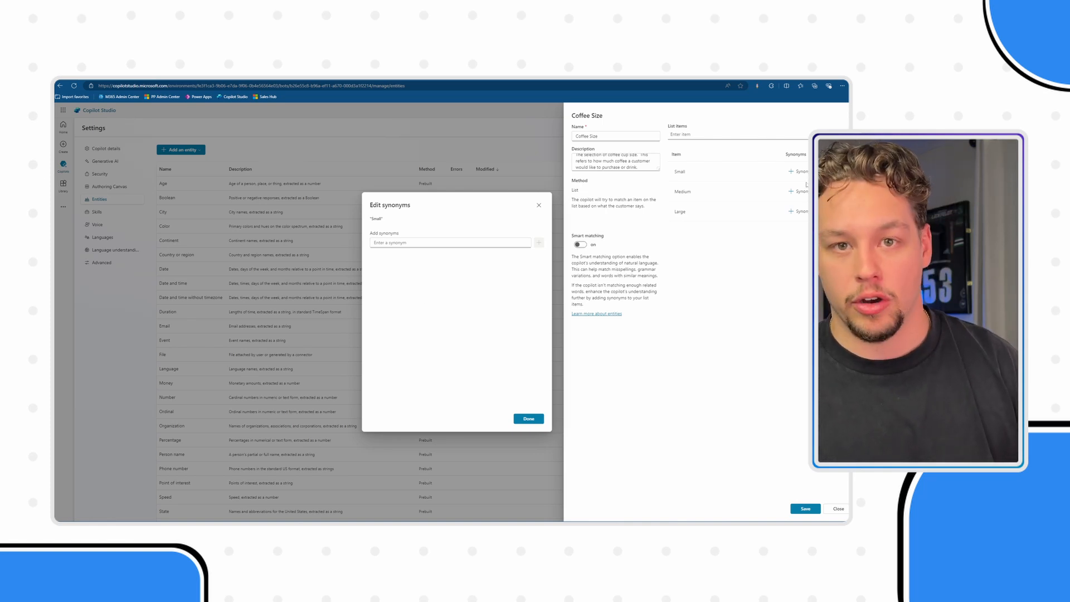
left_click(528, 418)
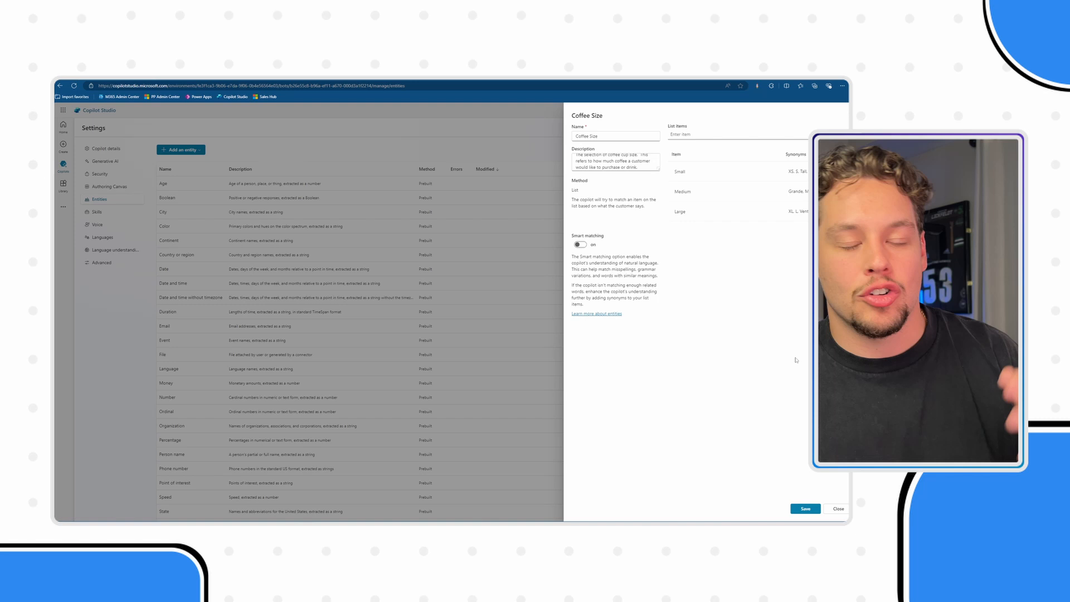
- Save the Coffee Size entity and return to the entities list
left_click(804, 508)
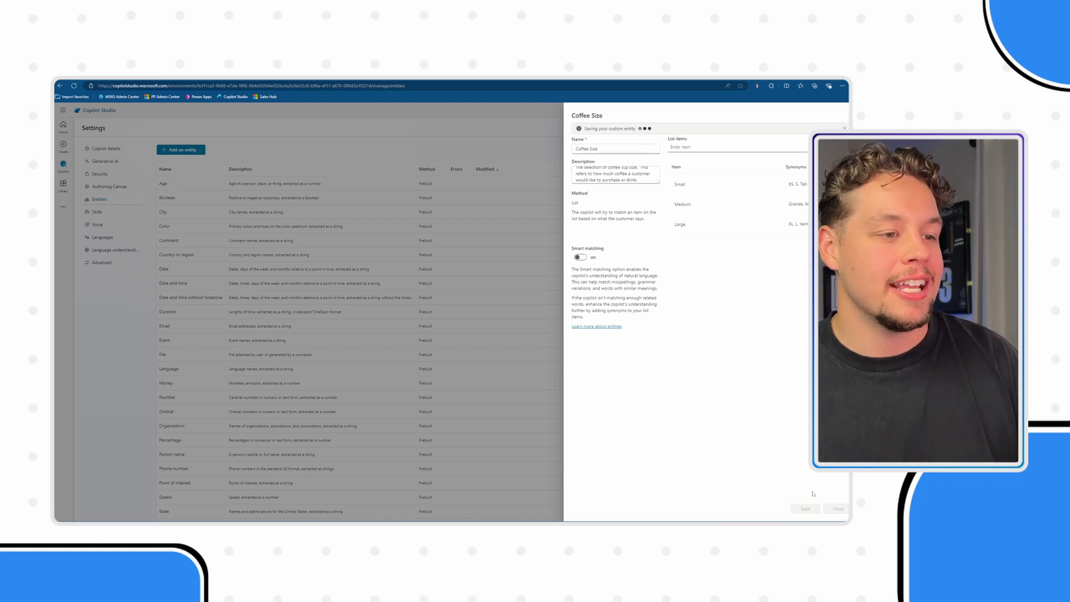
mouse_move(775, 387)
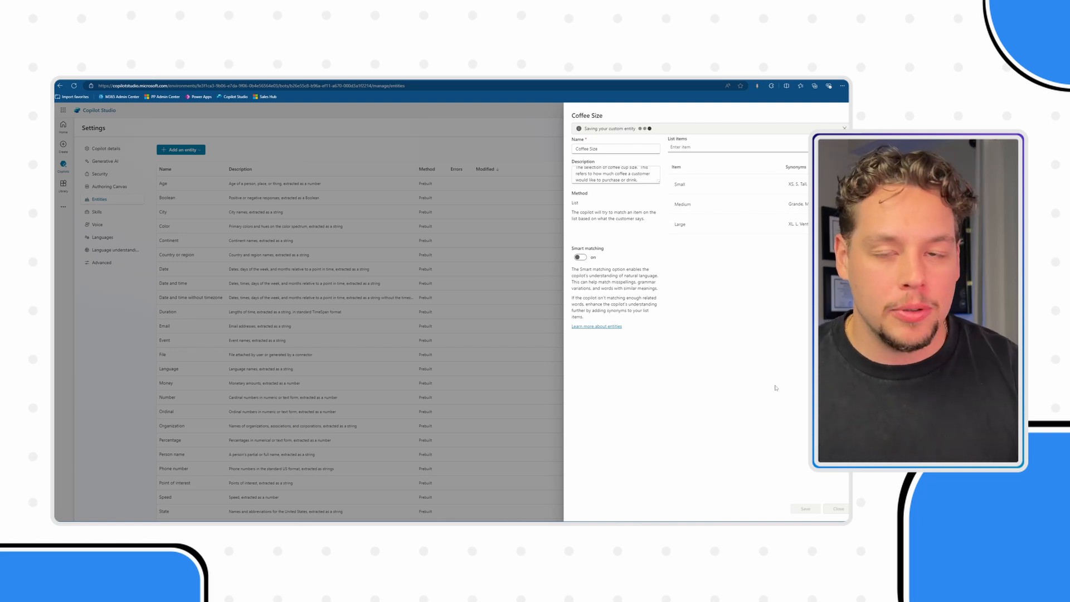
left_click(804, 508)
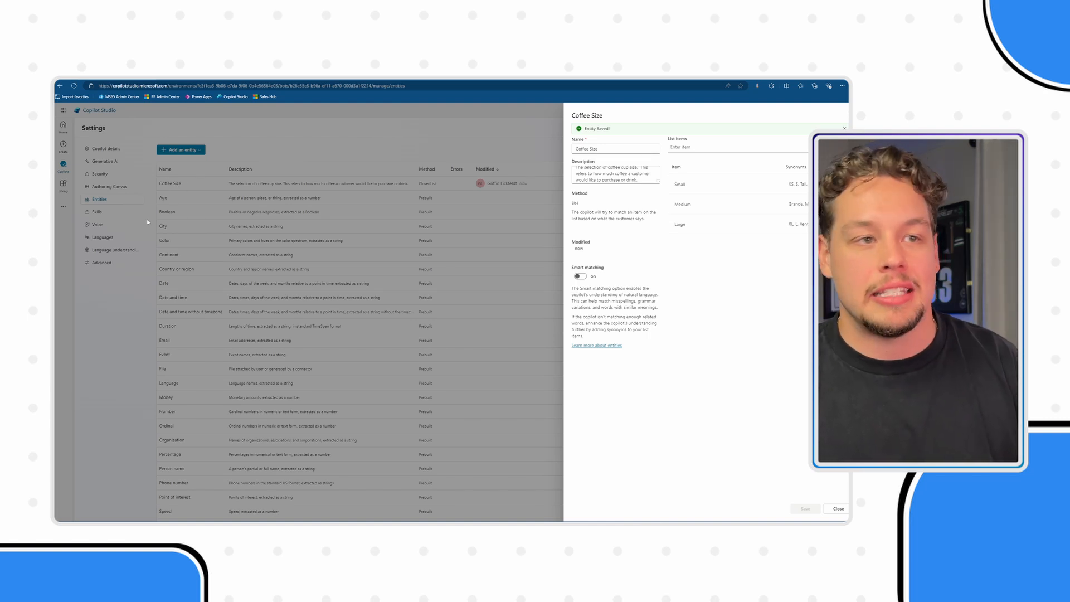
left_click(837, 508)
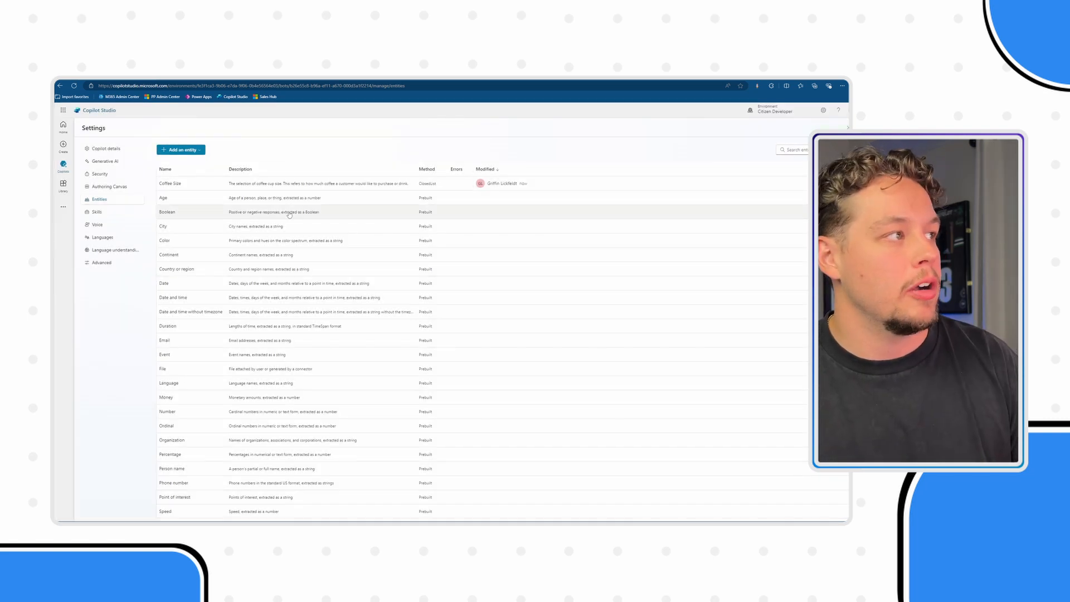
mouse_move(187, 187)
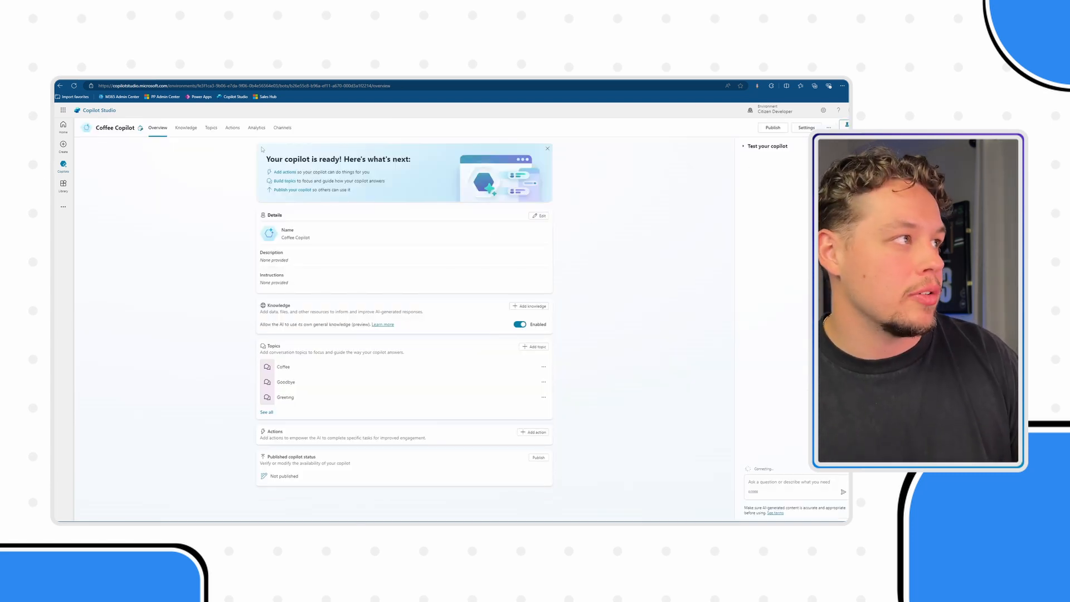
- Go to Topics and load the Coffee topic's authoring canvas
left_click(210, 127)
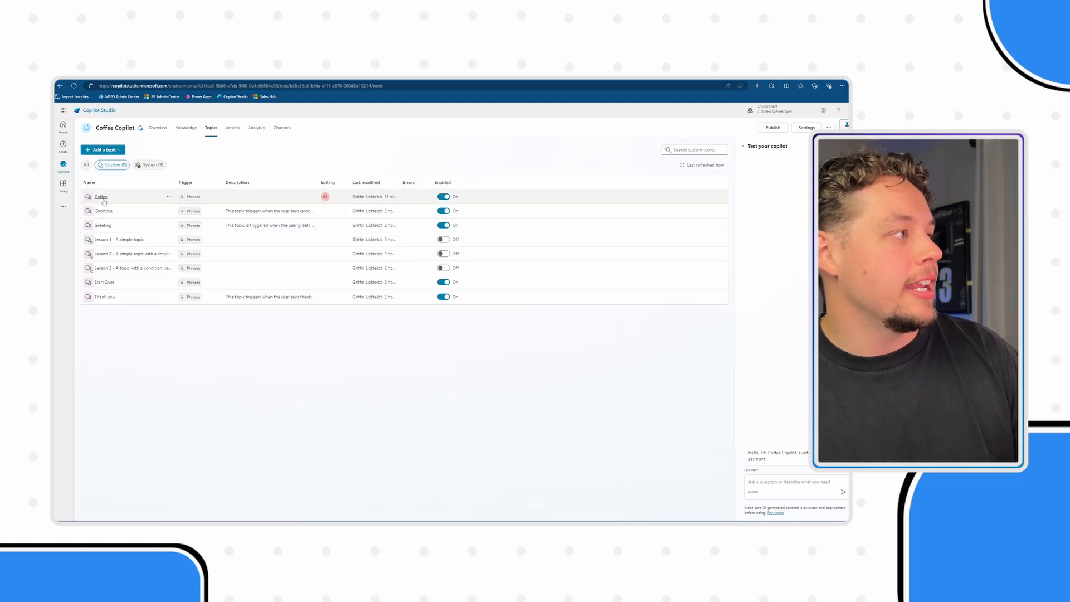
left_click(100, 196)
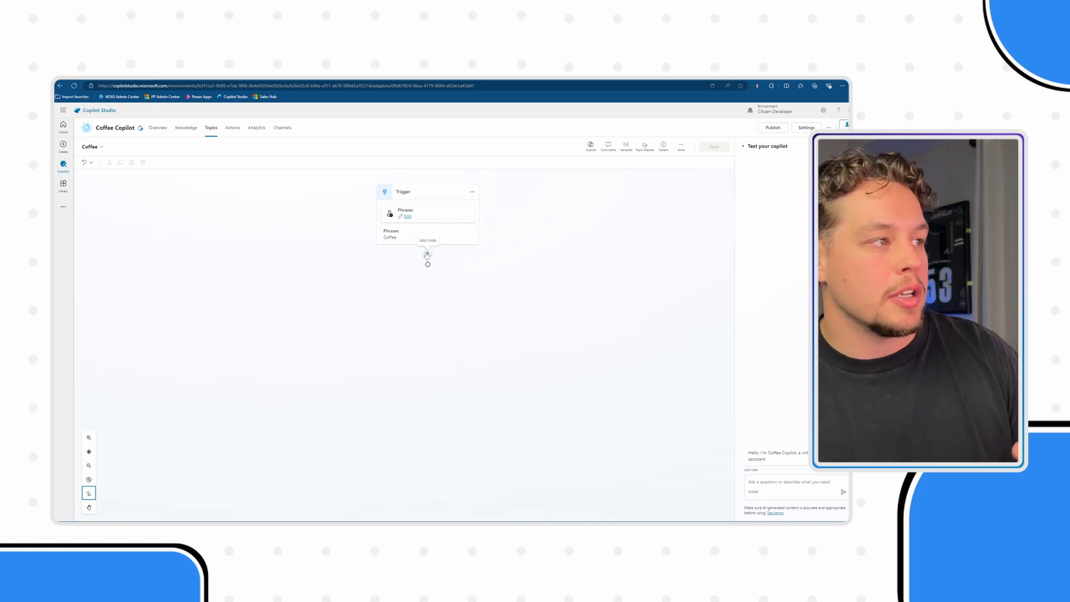
- Add a Question 'What size coffee would you like?' identifying Coffee Size with Small, Medium, Large options
left_click(427, 239)
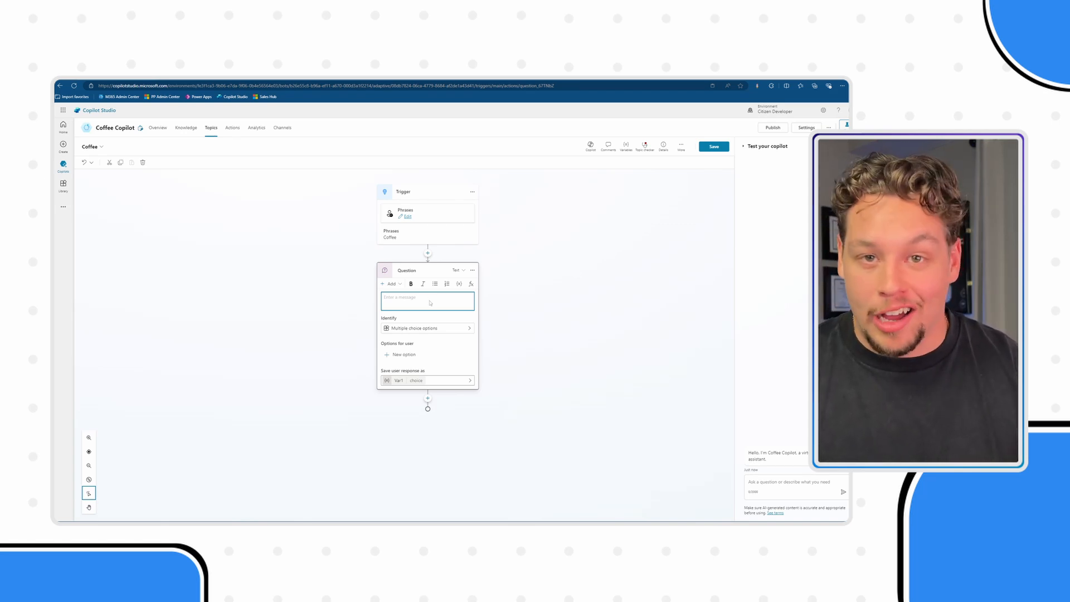
type("What size coffee would you like?")
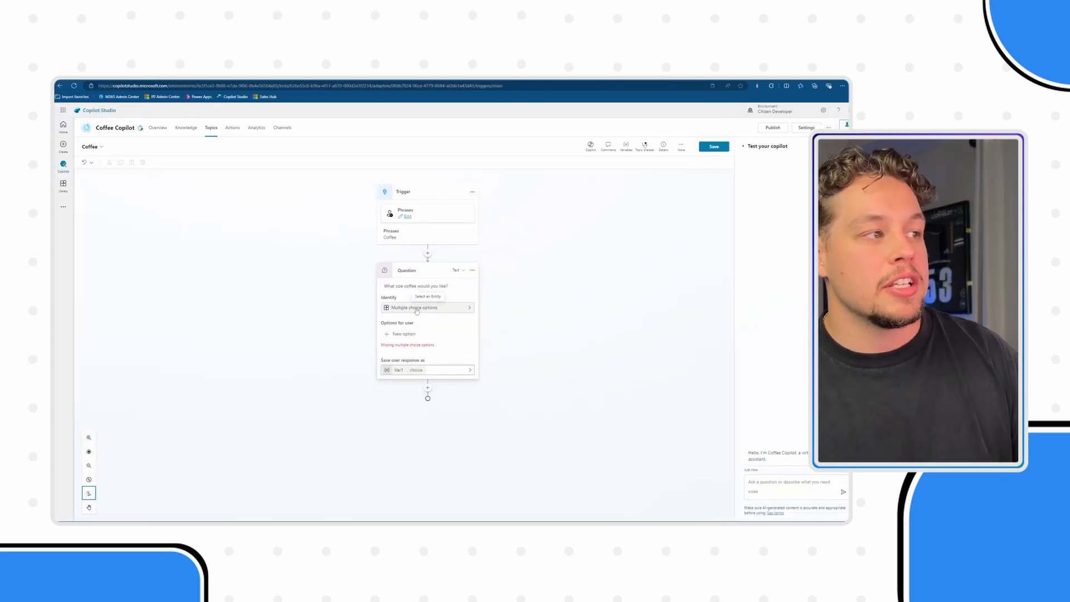
left_click(427, 308)
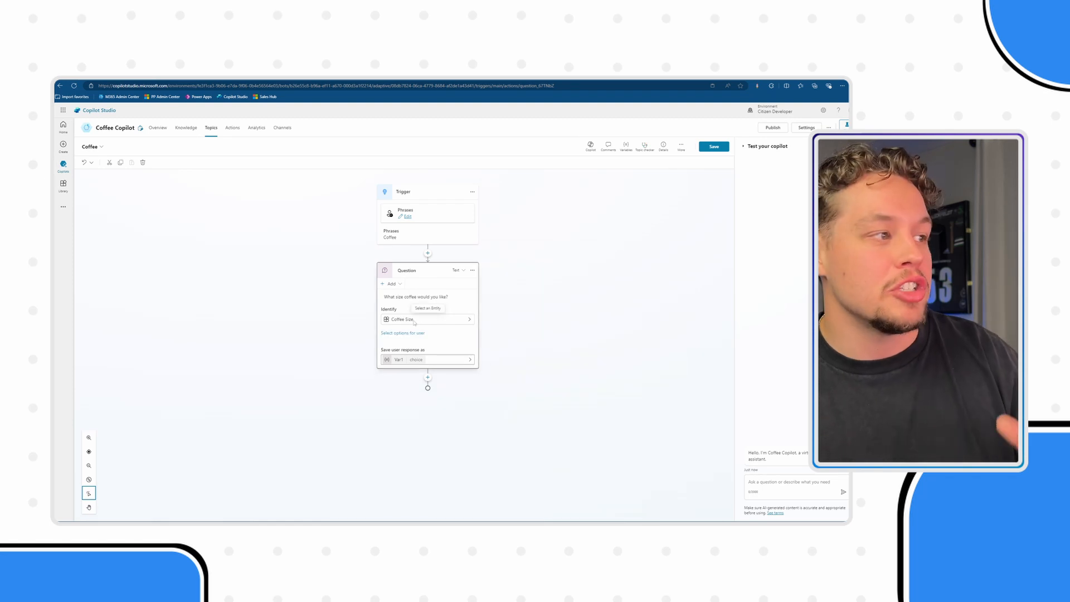
left_click(403, 333)
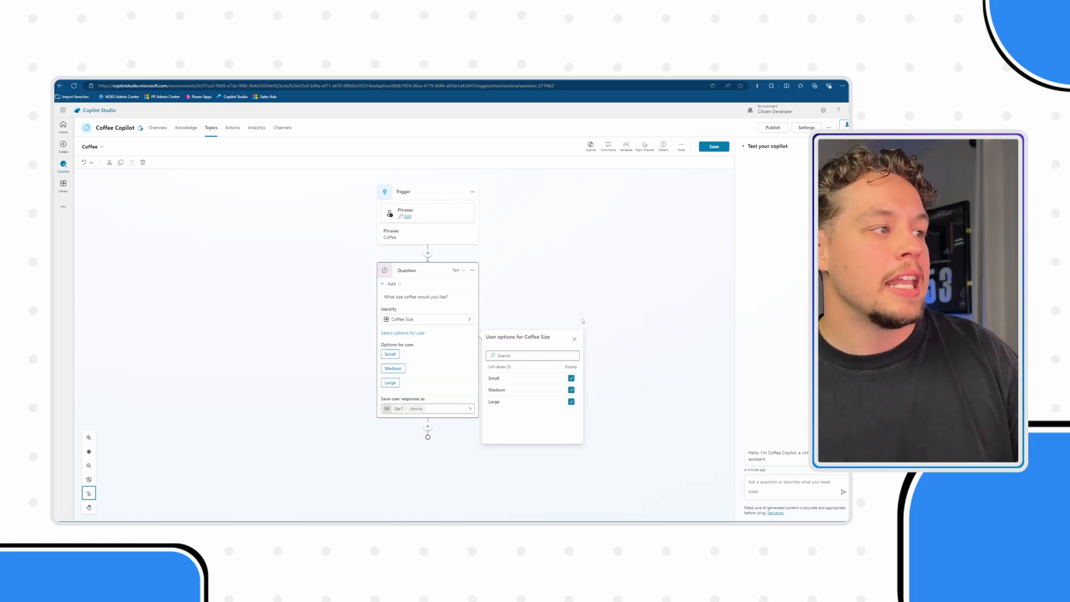
left_click(574, 339)
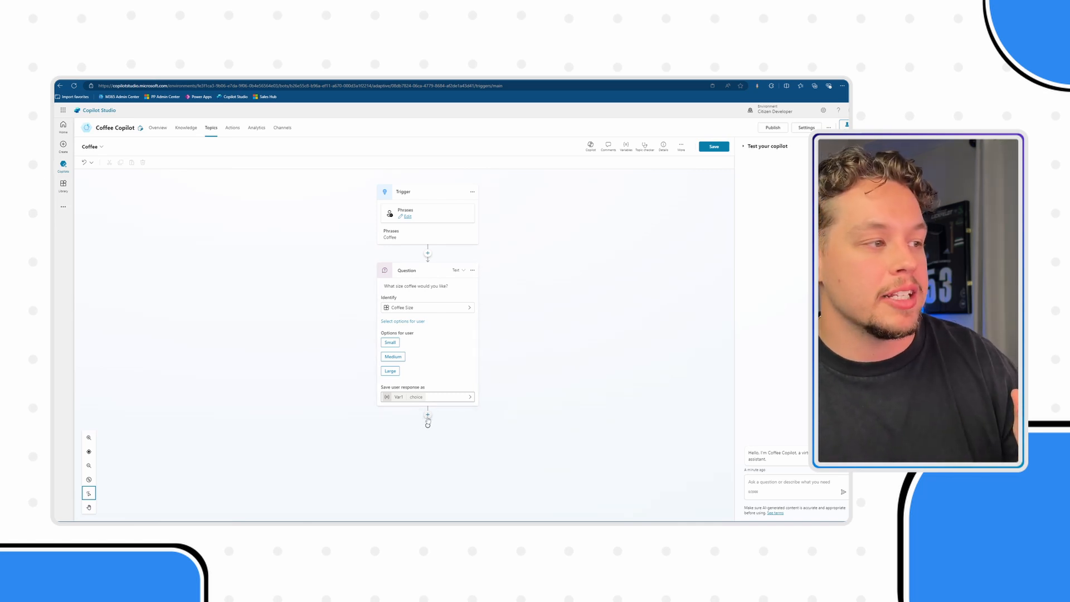
- Add a second Question 'What sort of Coffee would you like?' and reach its Identify entity list
left_click(427, 415)
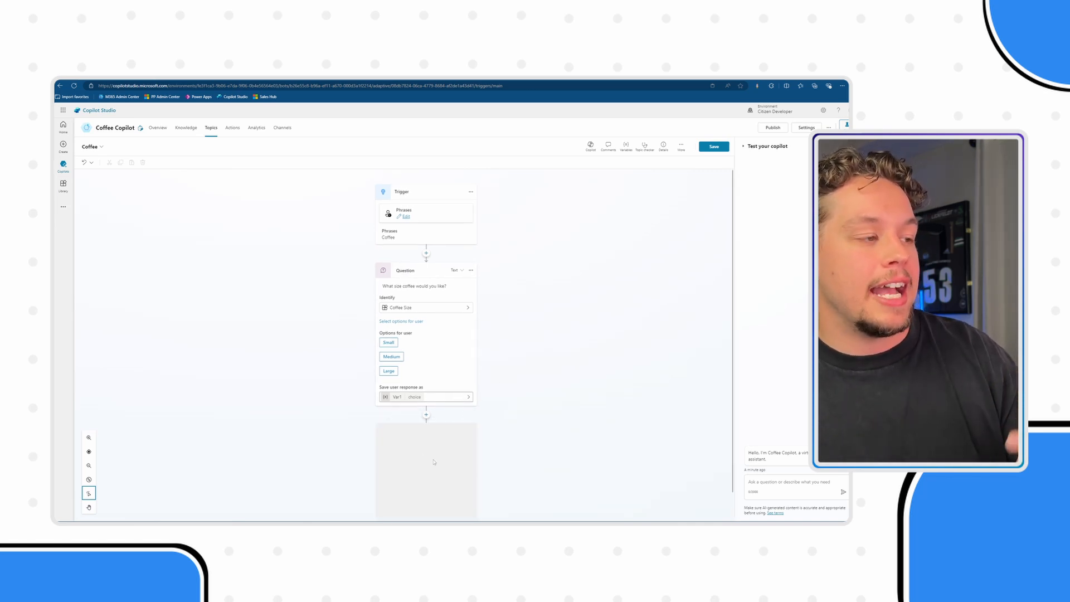
left_click(426, 414)
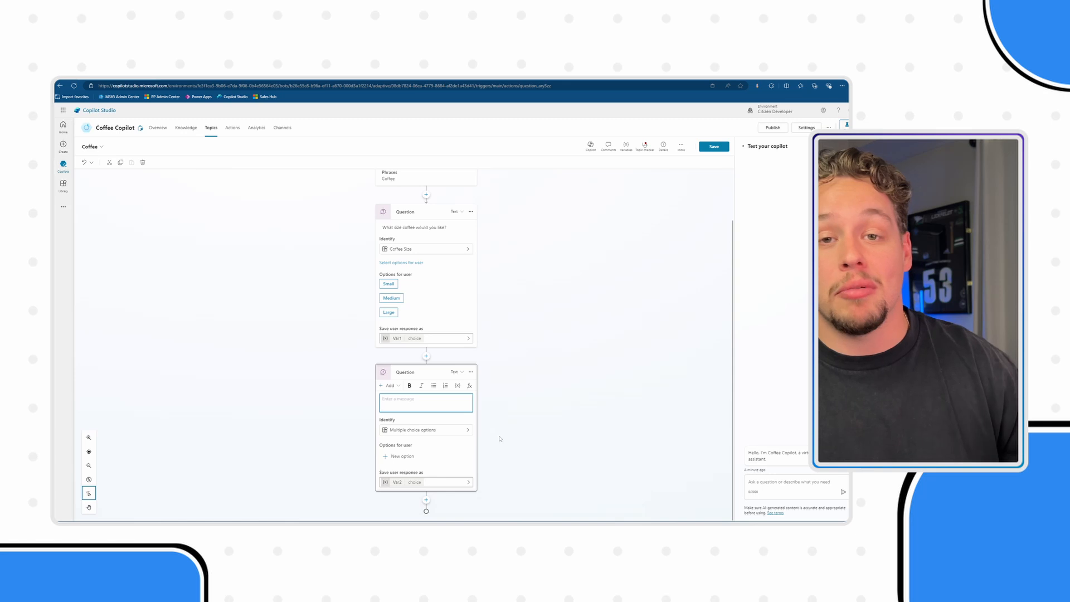
type("What sort of Coffee would you like?")
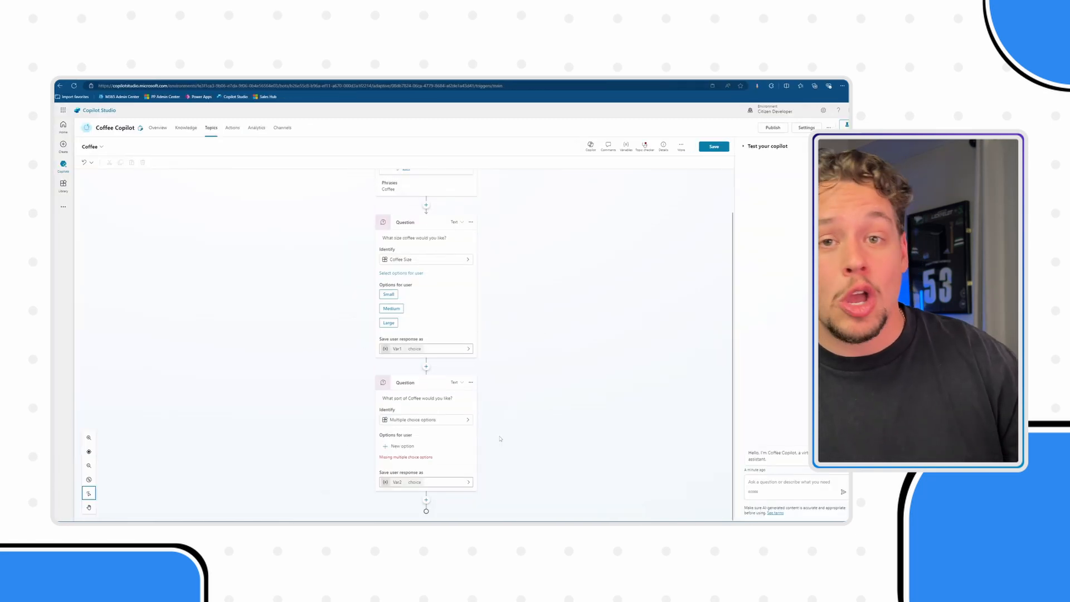
mouse_move(509, 441)
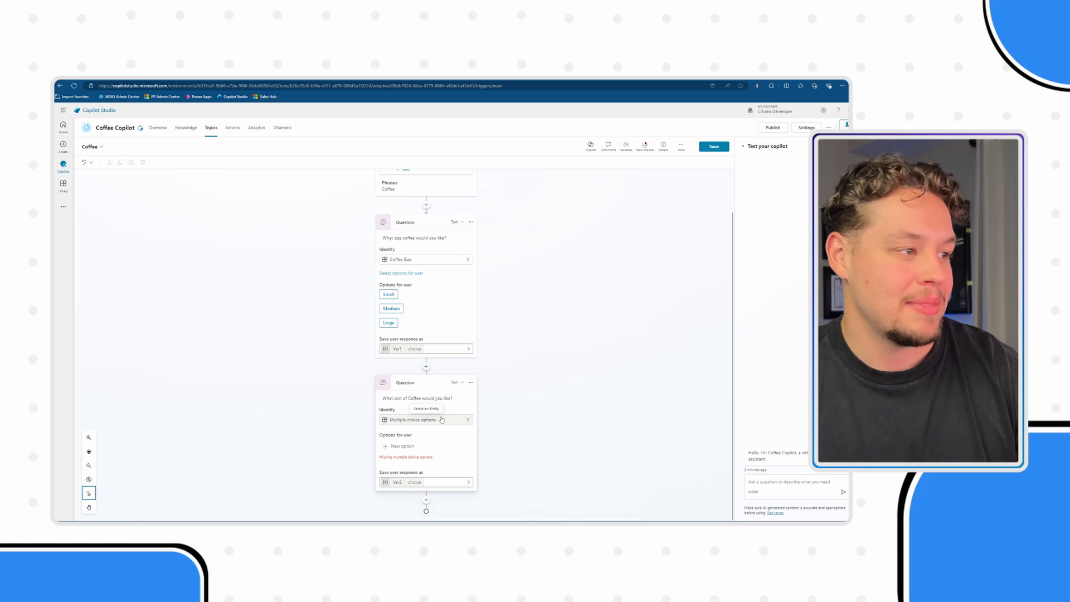
left_click(423, 420)
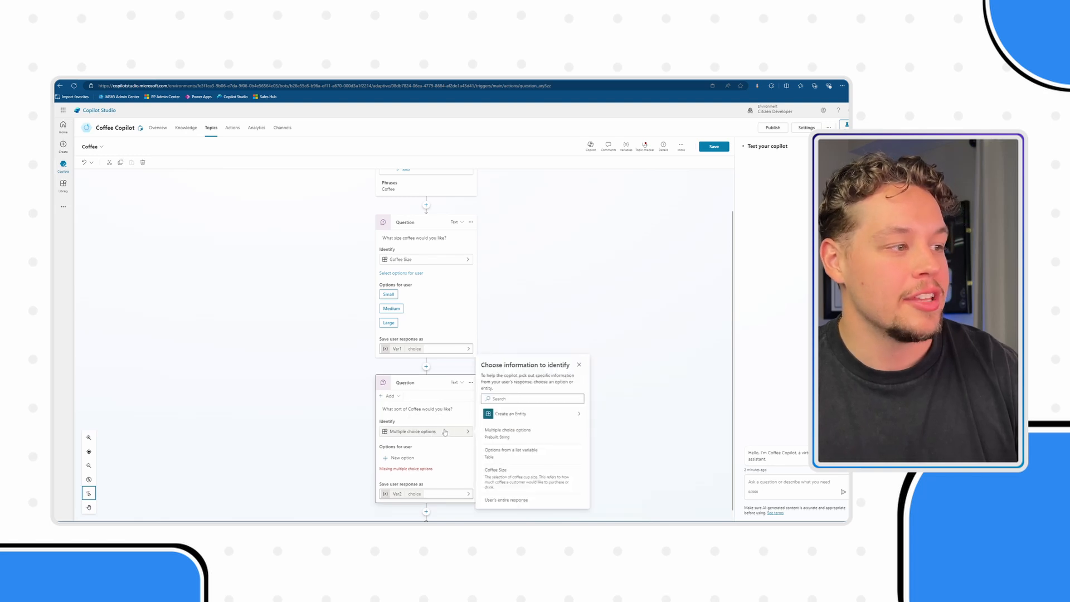
mouse_move(426, 432)
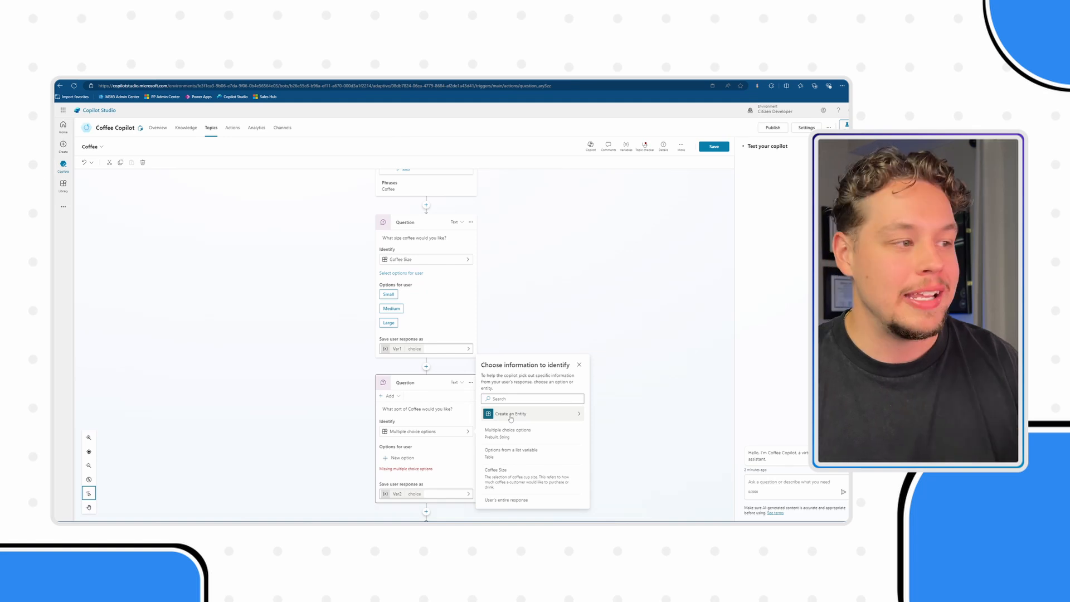
- Create and save a closed-list 'Coffee Type' entity (Light, Medium, Dark Roast) as the question's identified entity
left_click(510, 413)
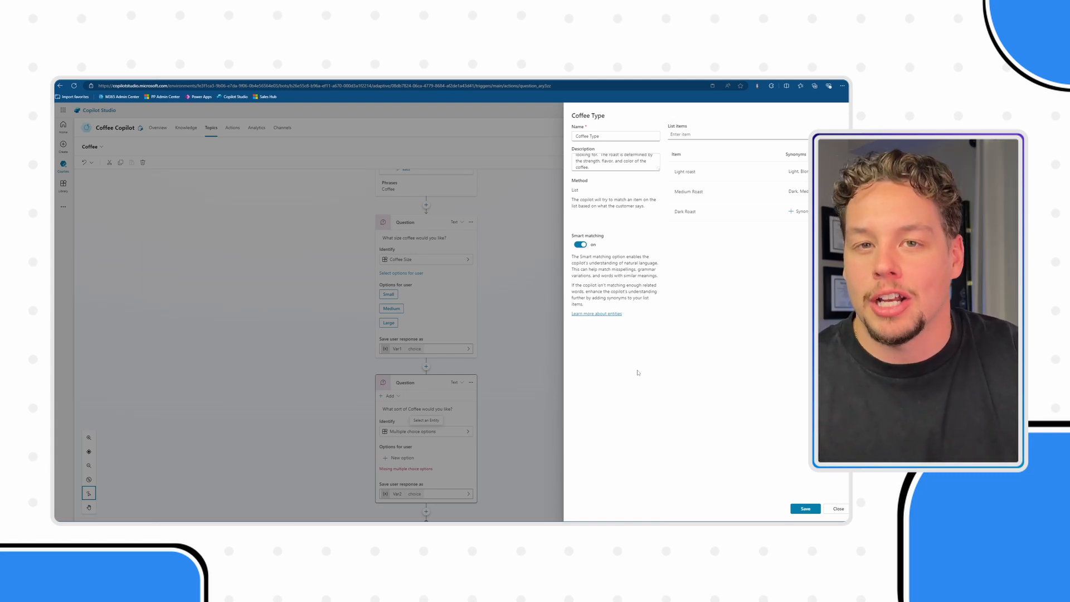
left_click(804, 508)
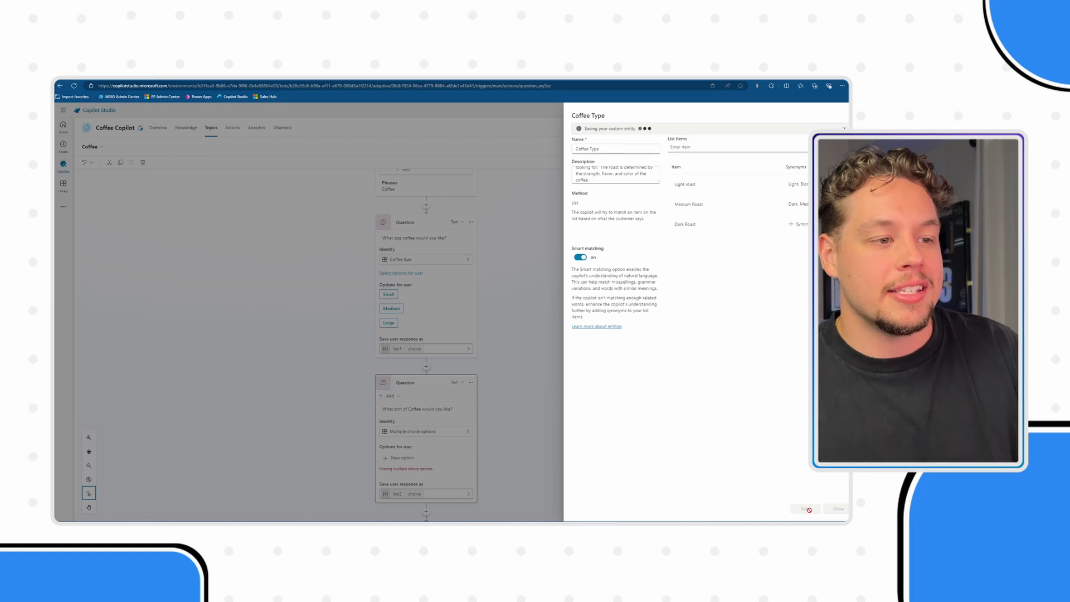
left_click(838, 509)
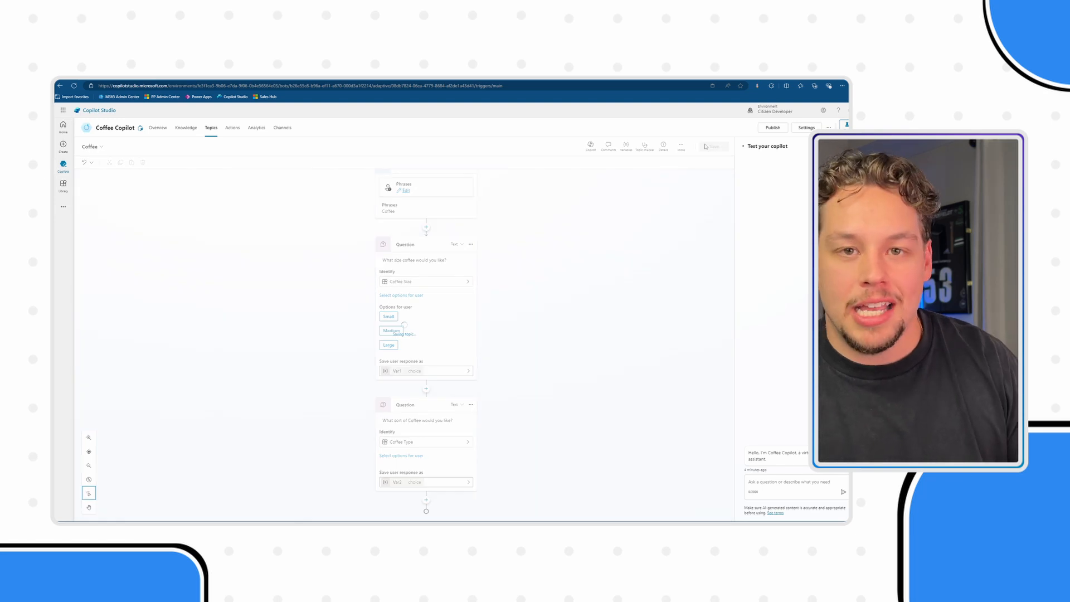
- Save the Coffee topic, send 'Coffe' in the test pane and answer the size question
left_click(713, 146)
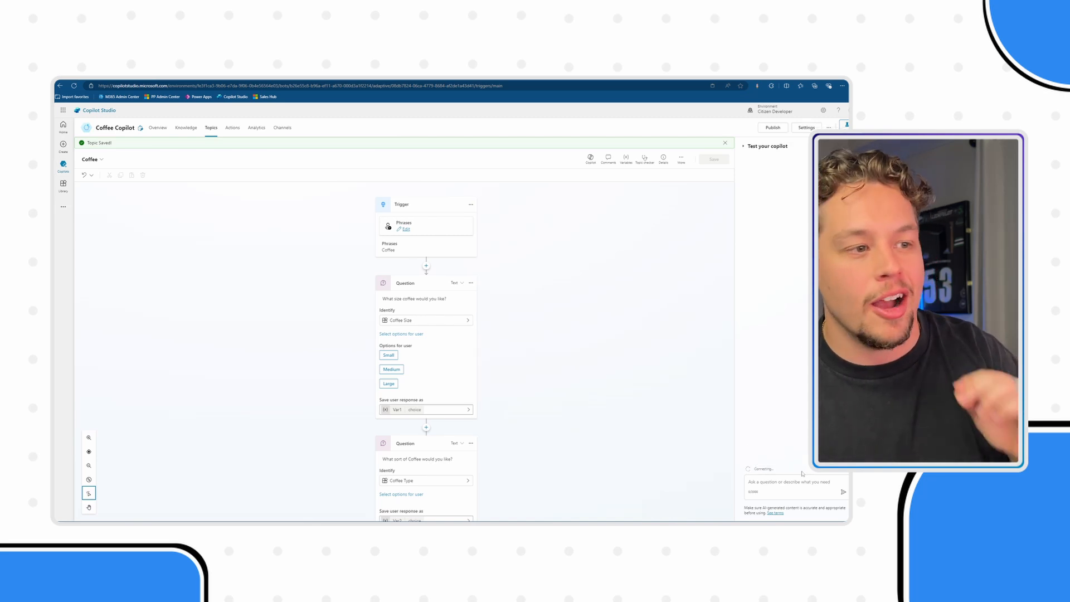
type("Coffe")
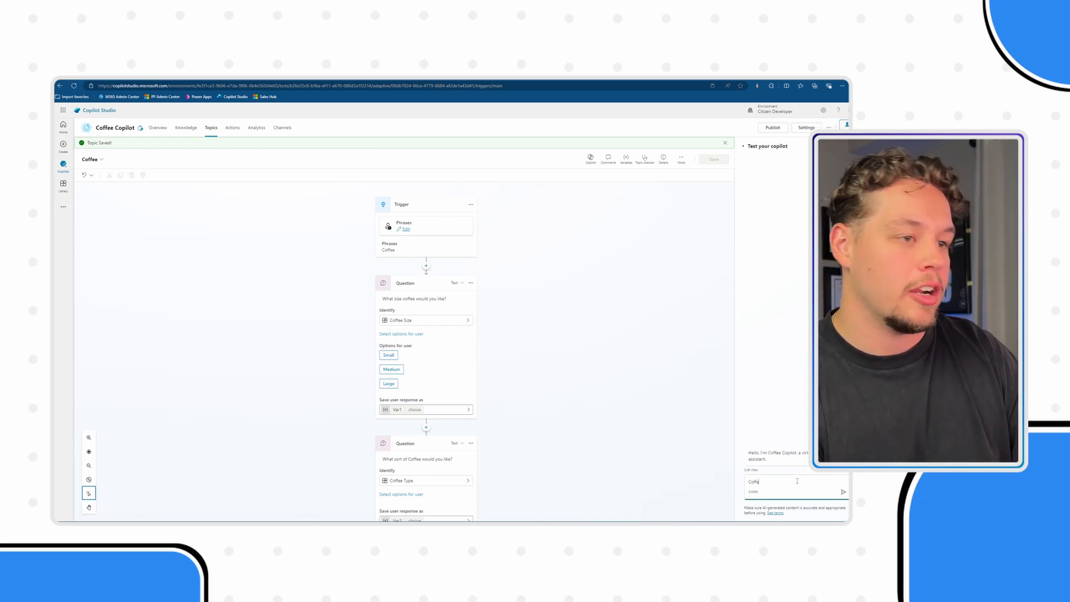
left_click(844, 491)
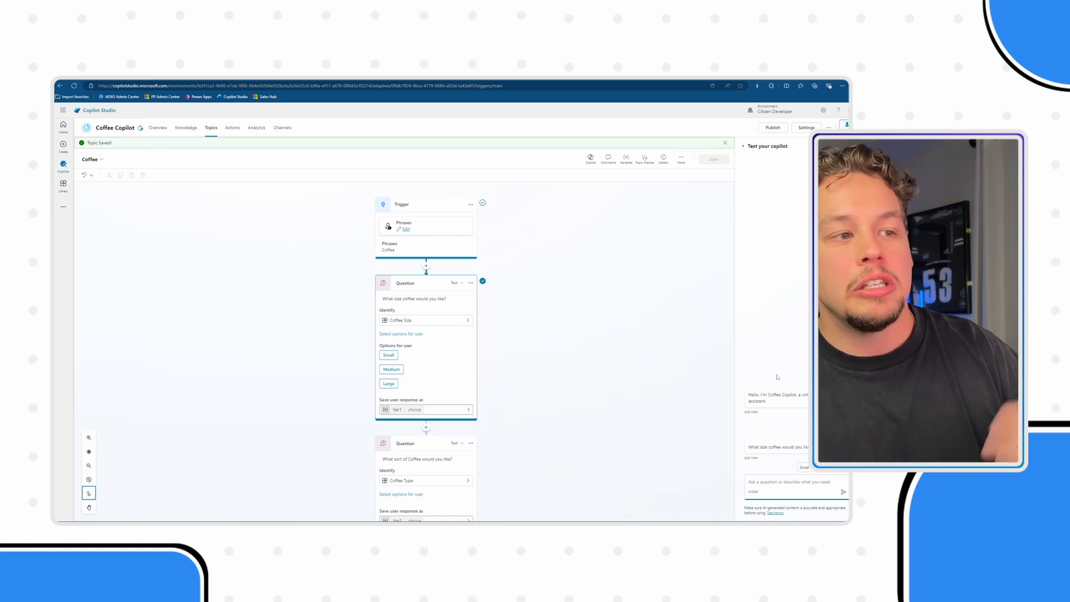
left_click(724, 143)
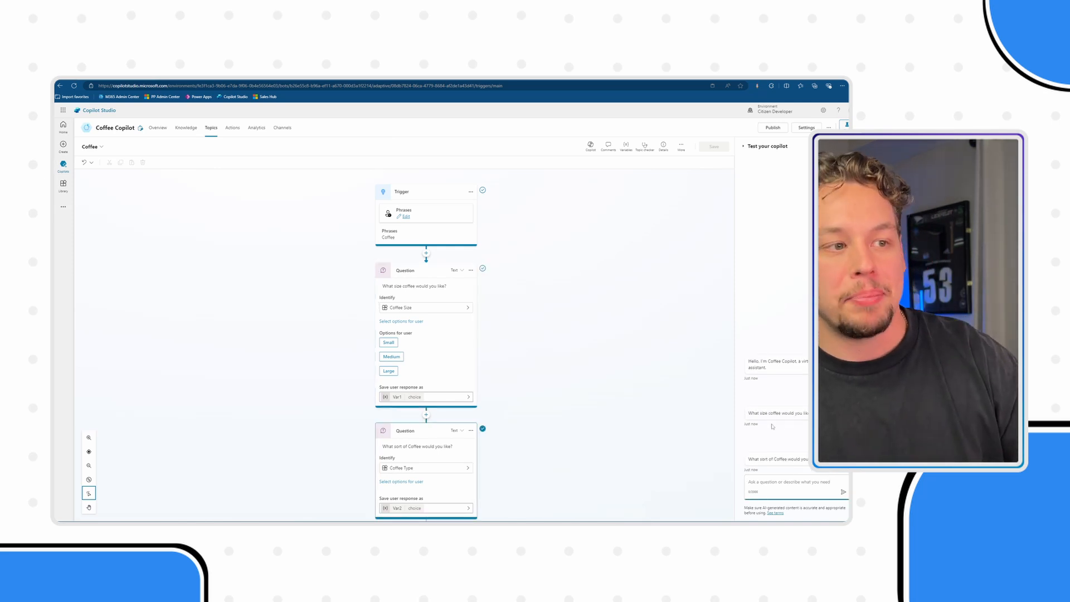
scroll("down", 3)
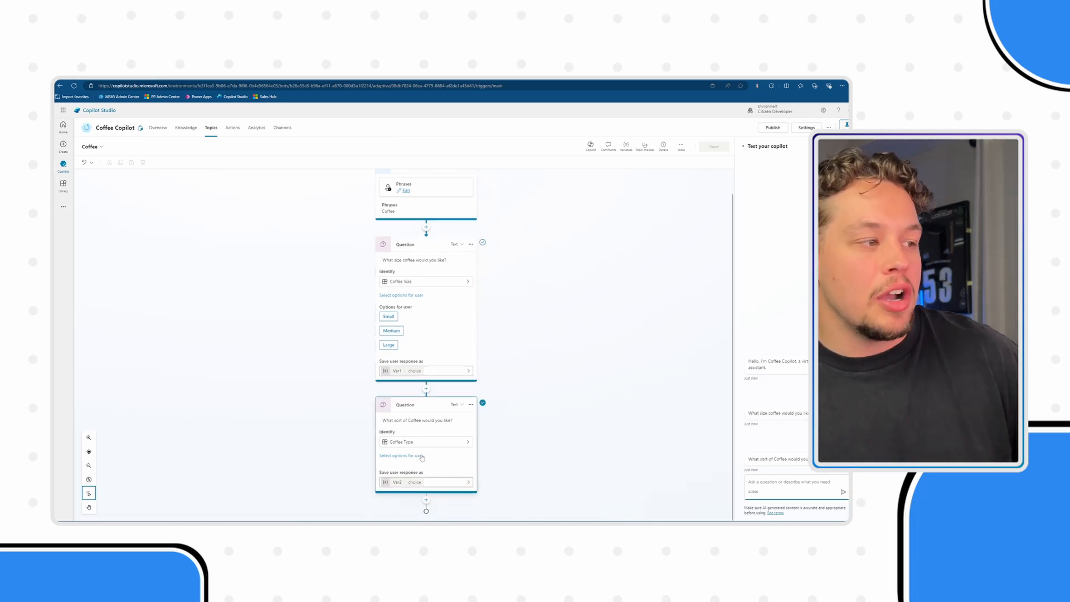